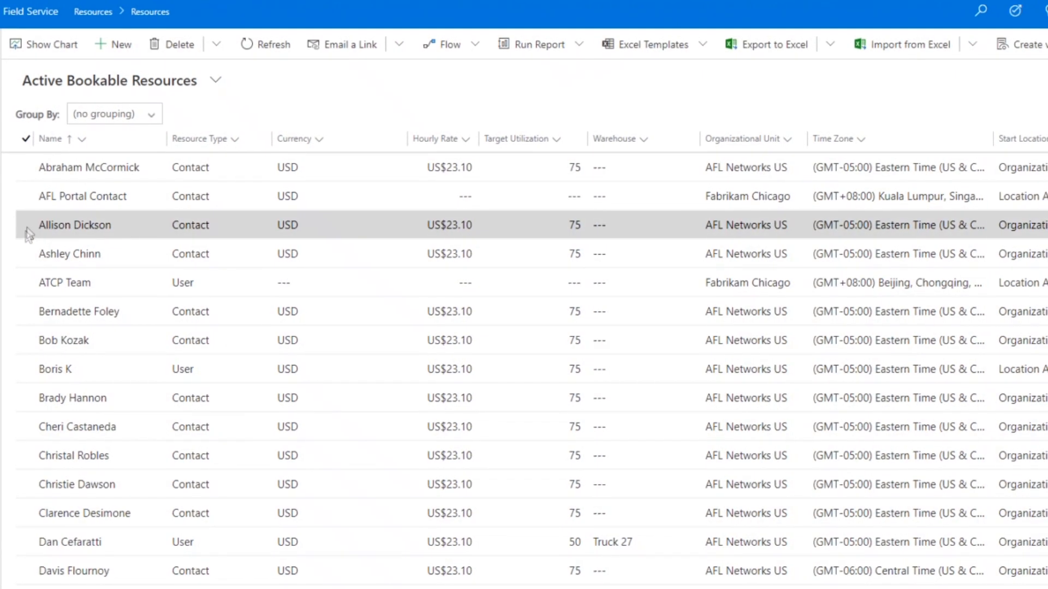
left_click(74, 225)
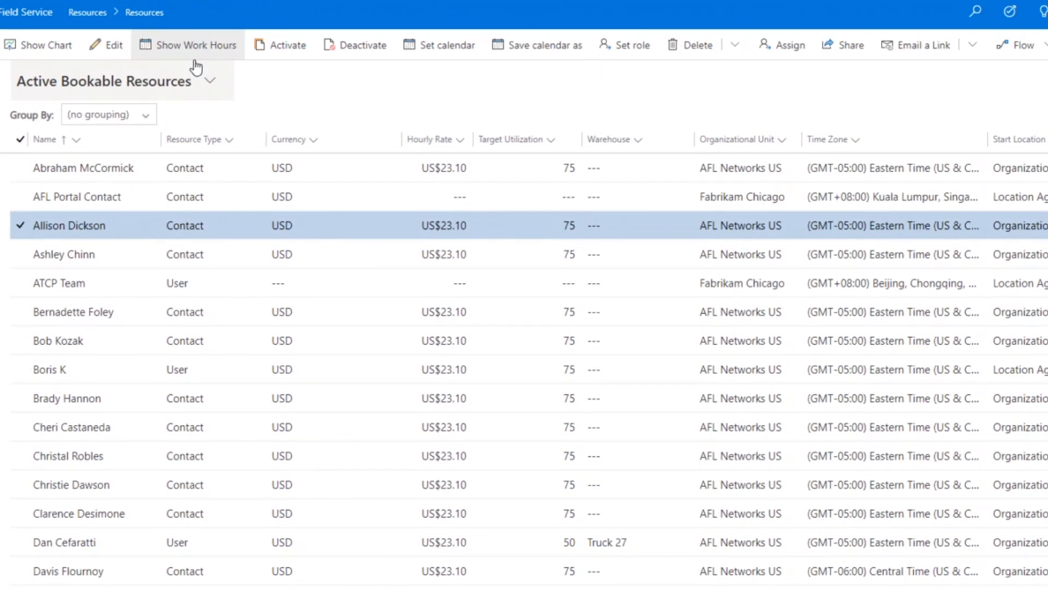
left_click(195, 45)
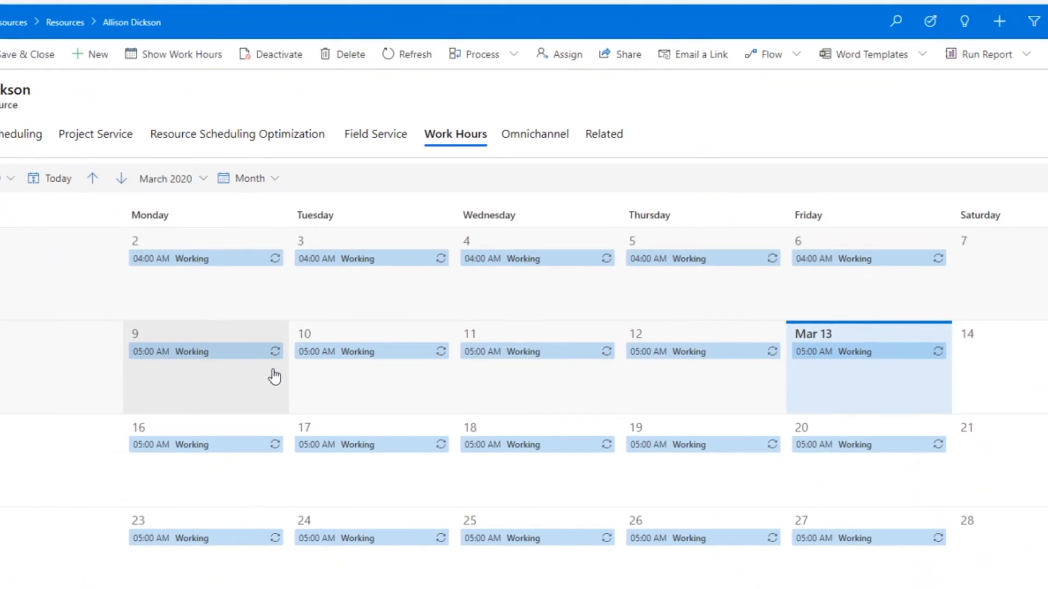
mouse_move(230, 266)
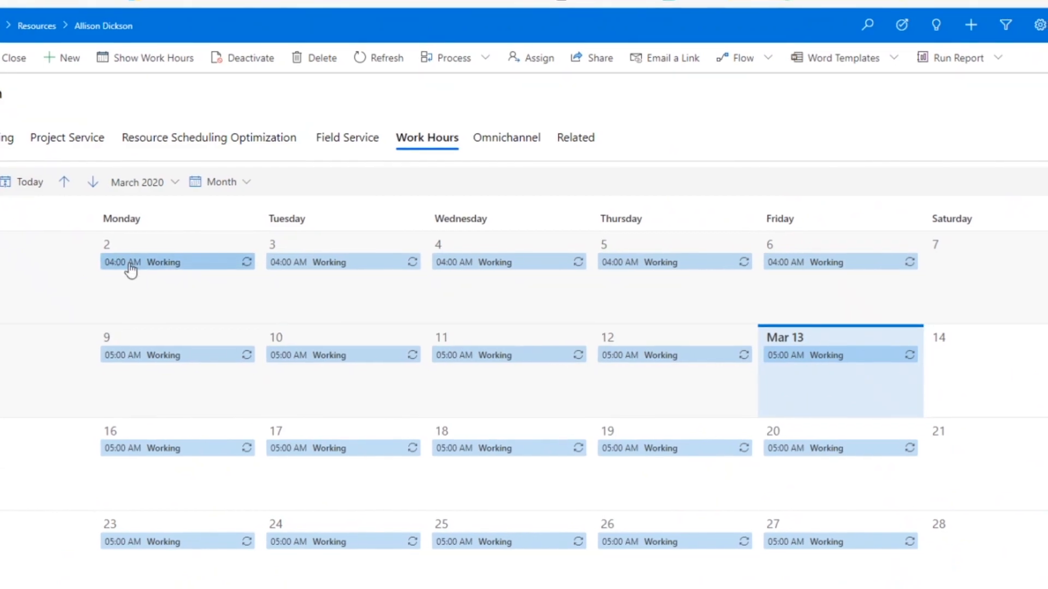
mouse_move(153, 263)
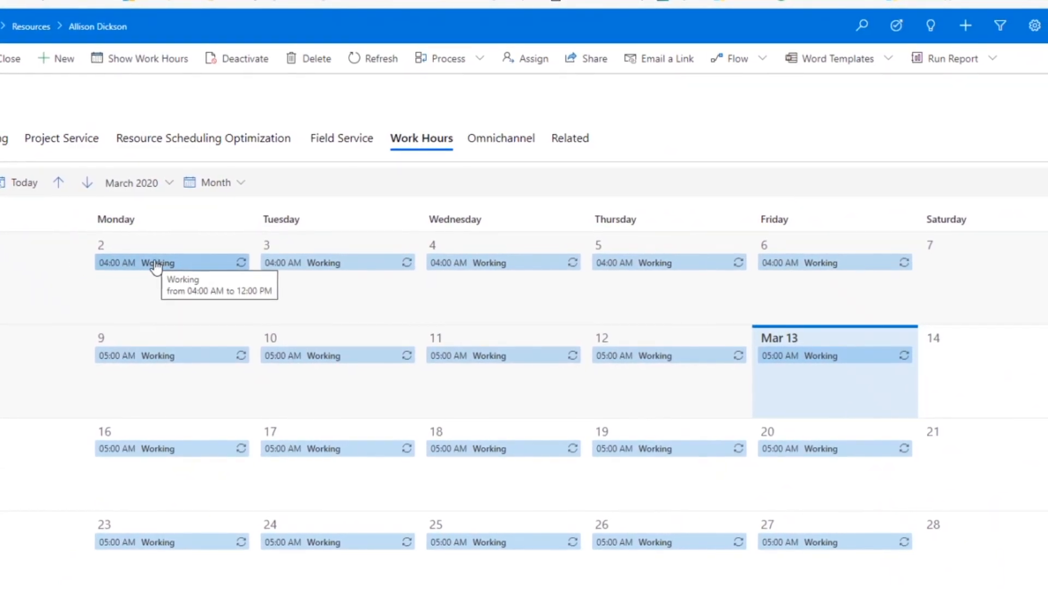
- Edit the March 2 working entry as 'This and all following events'
left_click(154, 263)
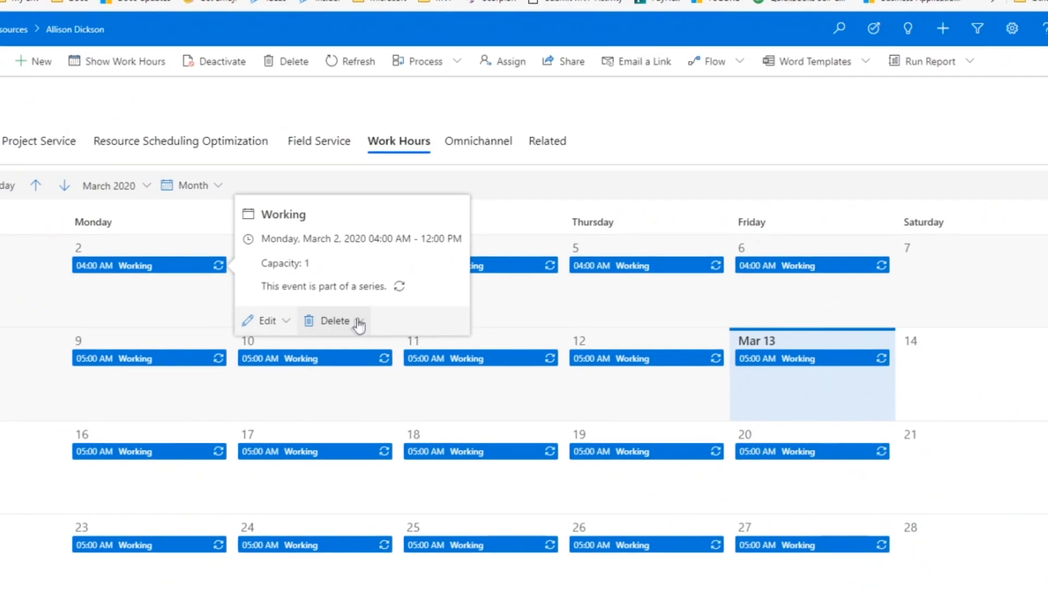
left_click(334, 321)
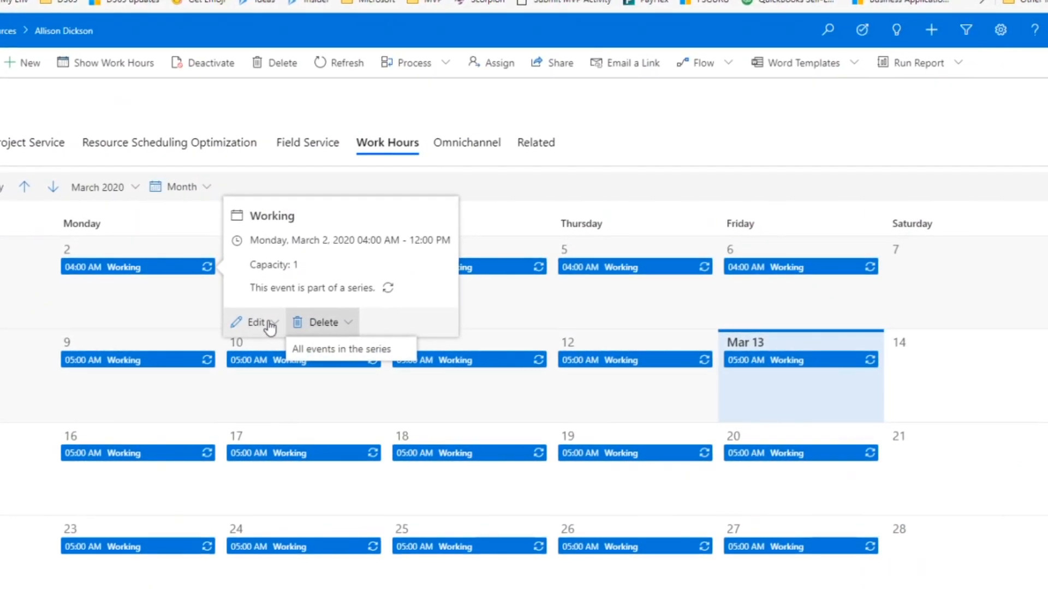
left_click(250, 322)
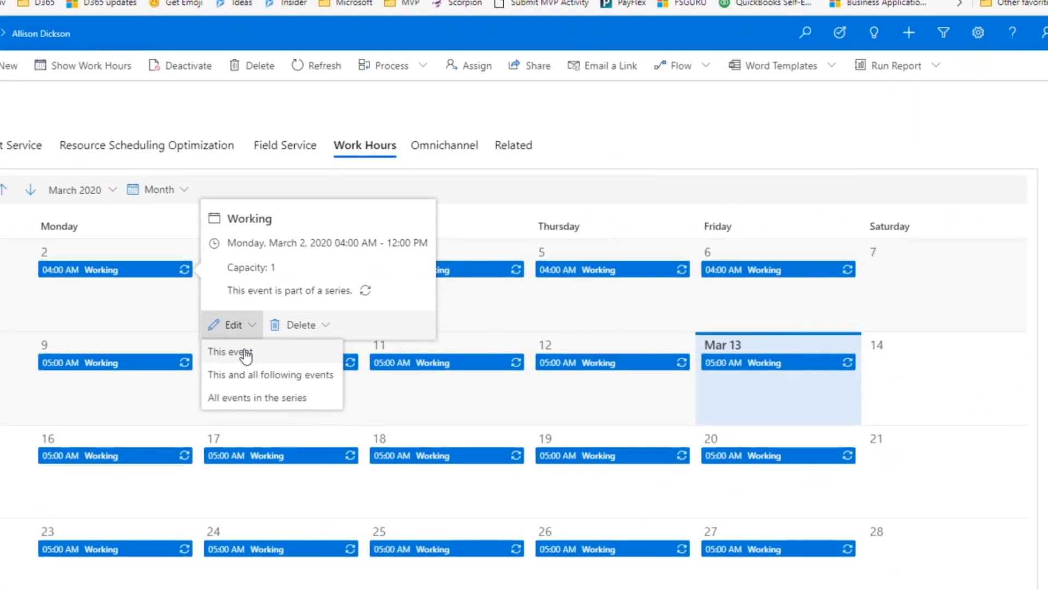
mouse_move(224, 381)
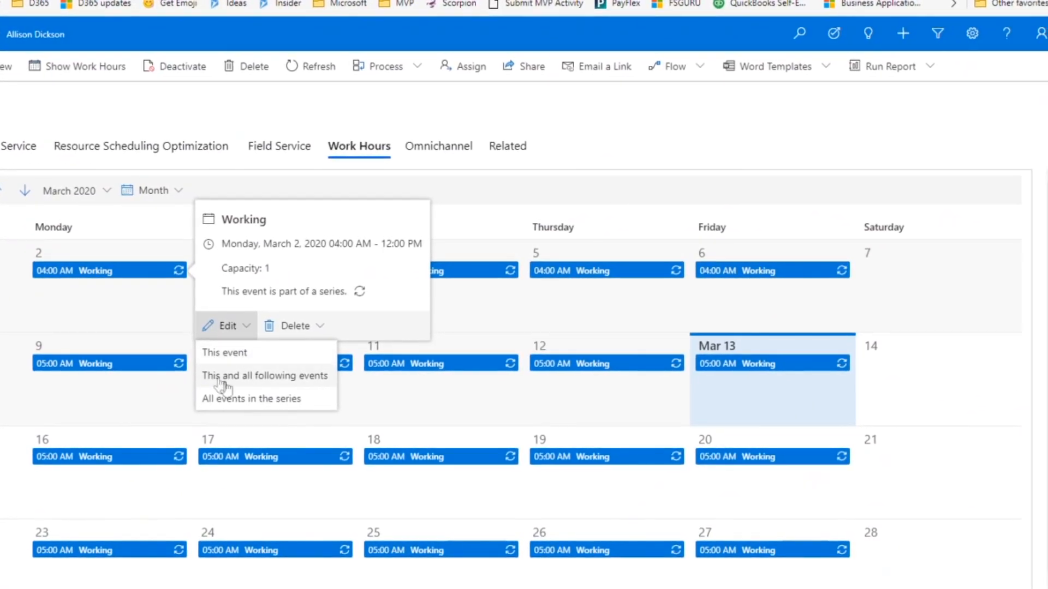
left_click(265, 376)
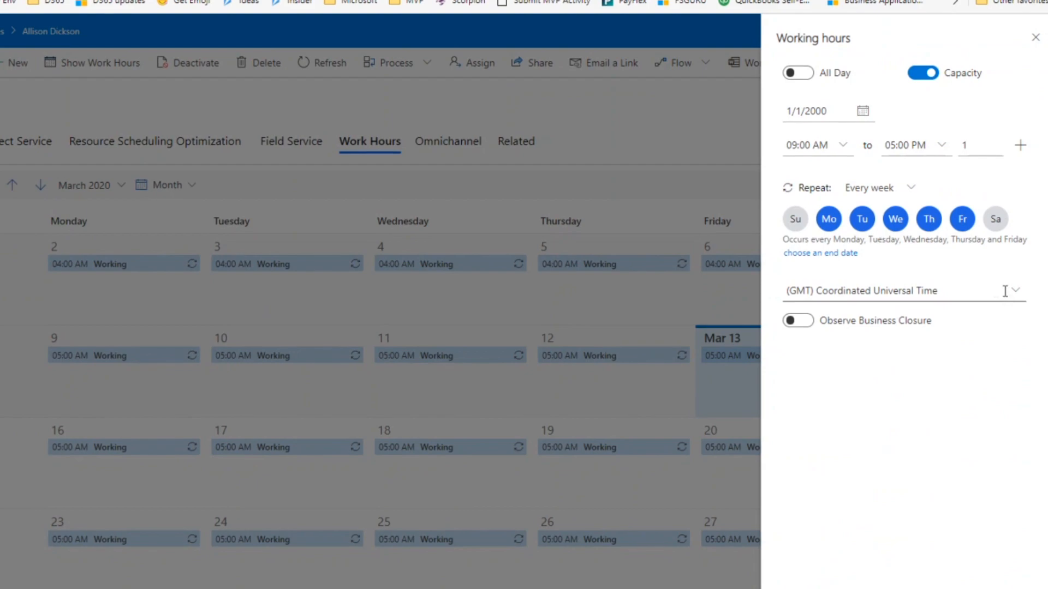
- Set the weekday series to (GMT-10:00) Hawaii, observe business closures, and save
left_click(1014, 291)
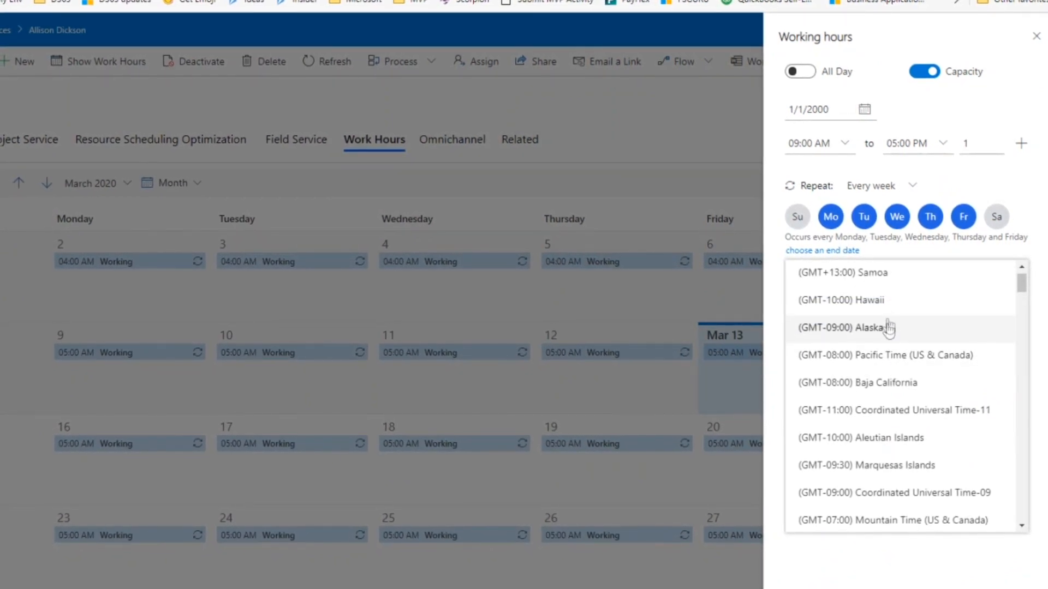
left_click(842, 300)
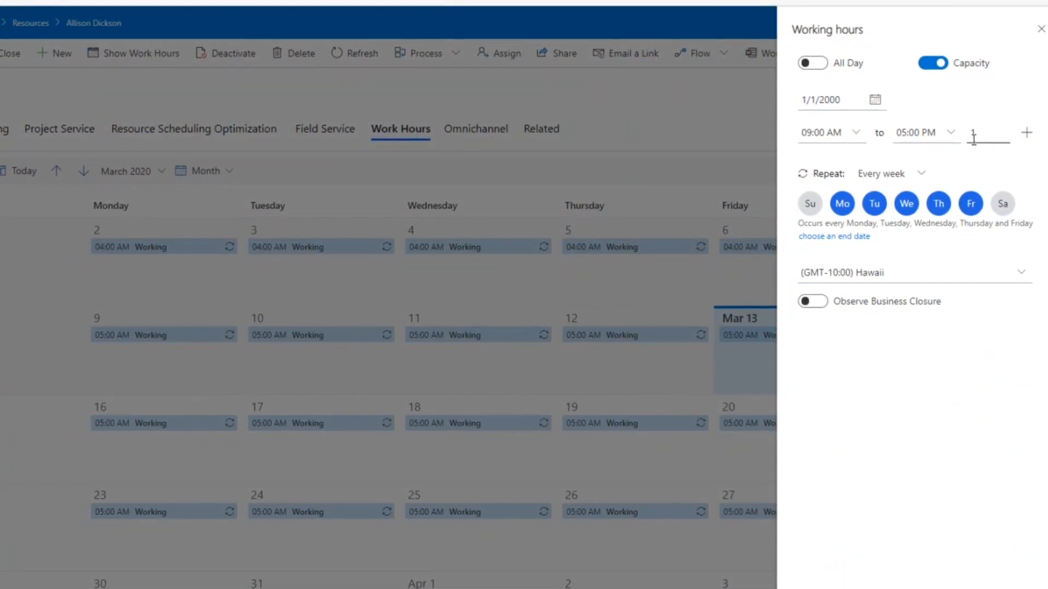
left_click(812, 302)
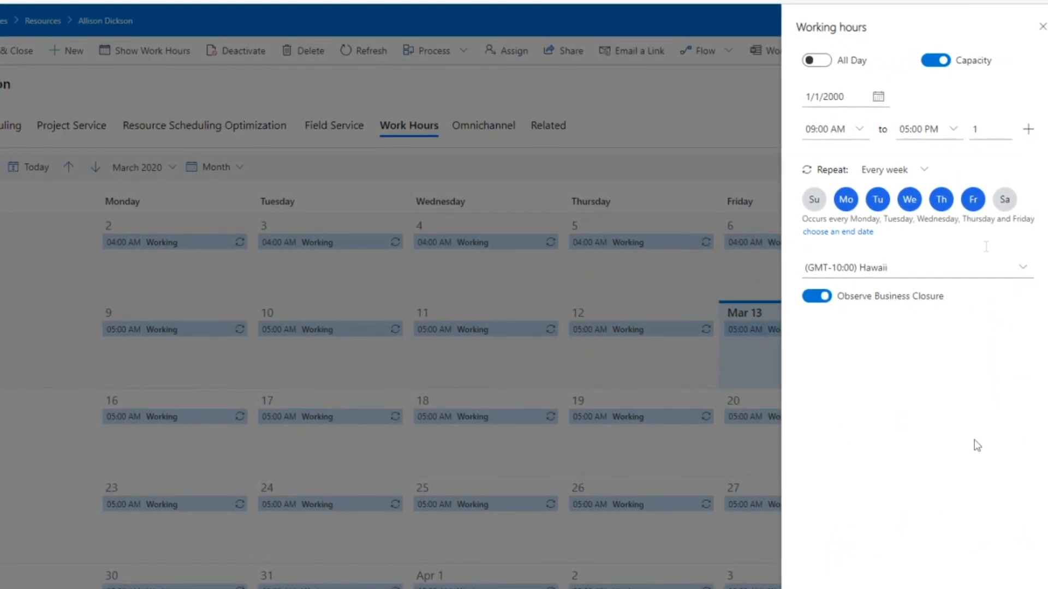
left_click(814, 199)
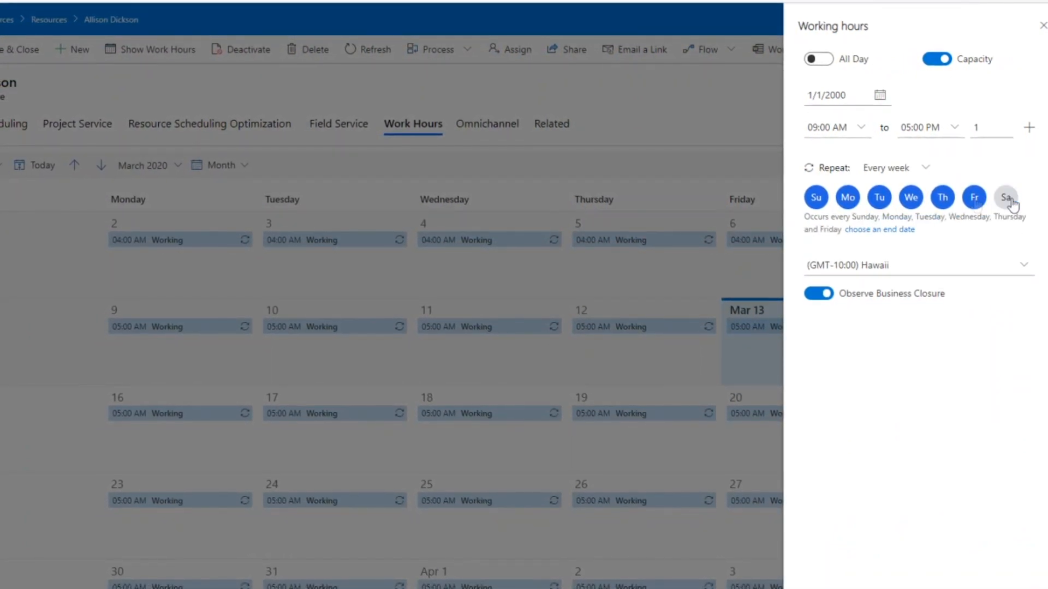
left_click(815, 197)
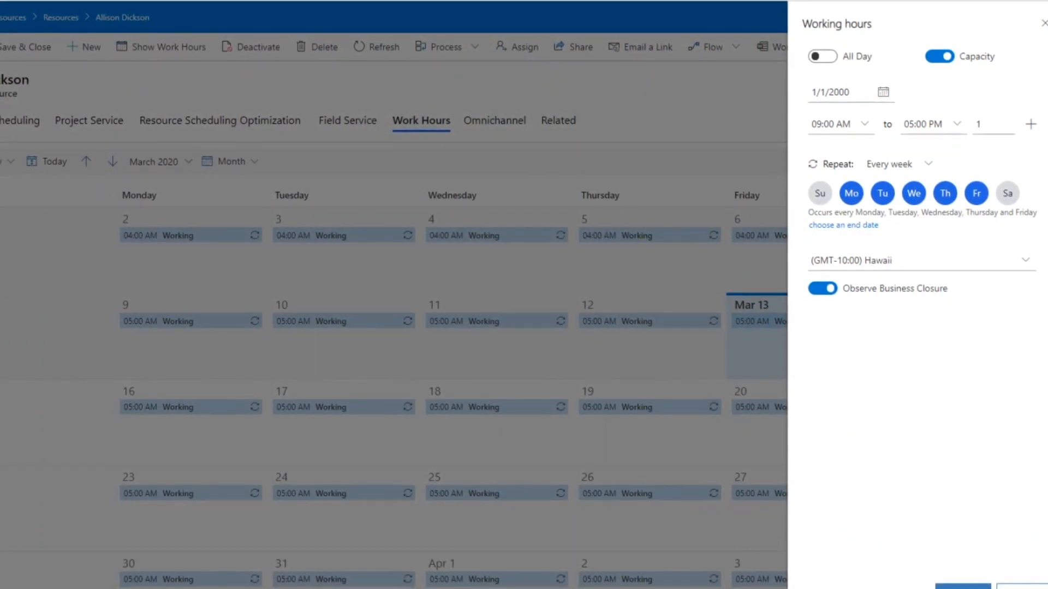
left_click(1042, 23)
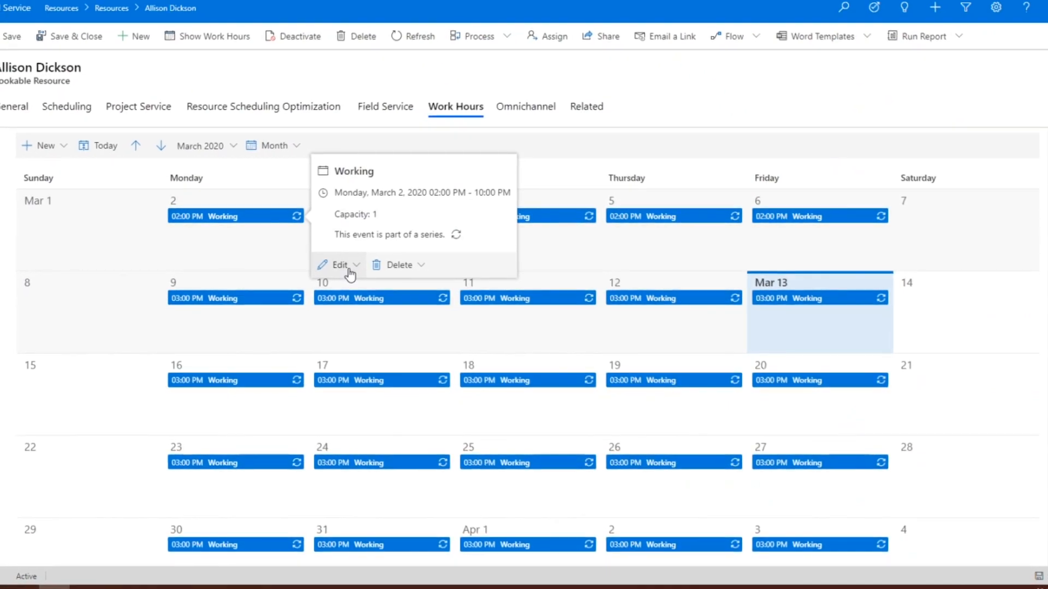
left_click(343, 264)
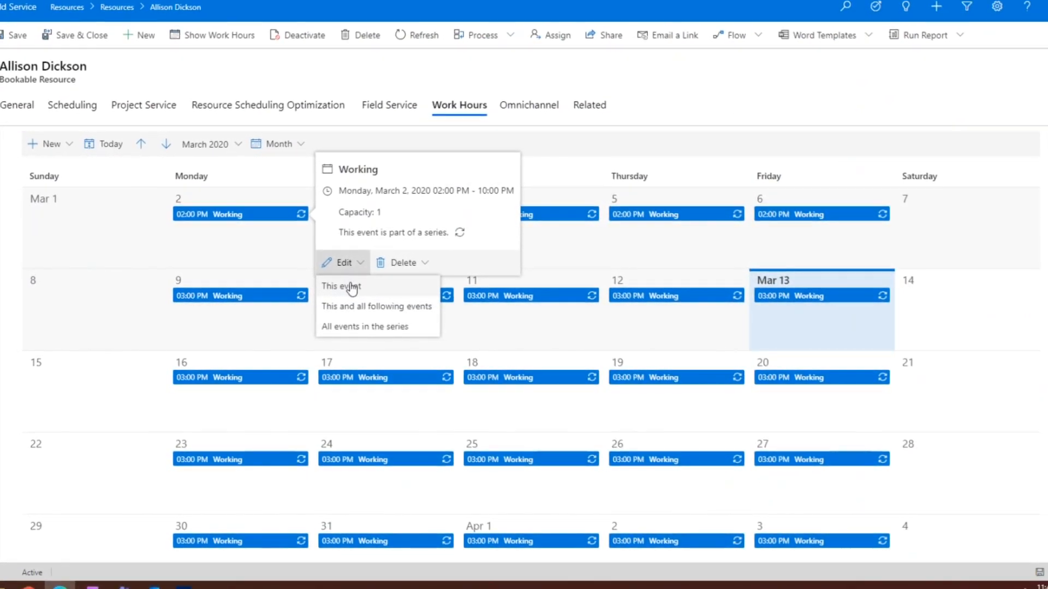
left_click(340, 286)
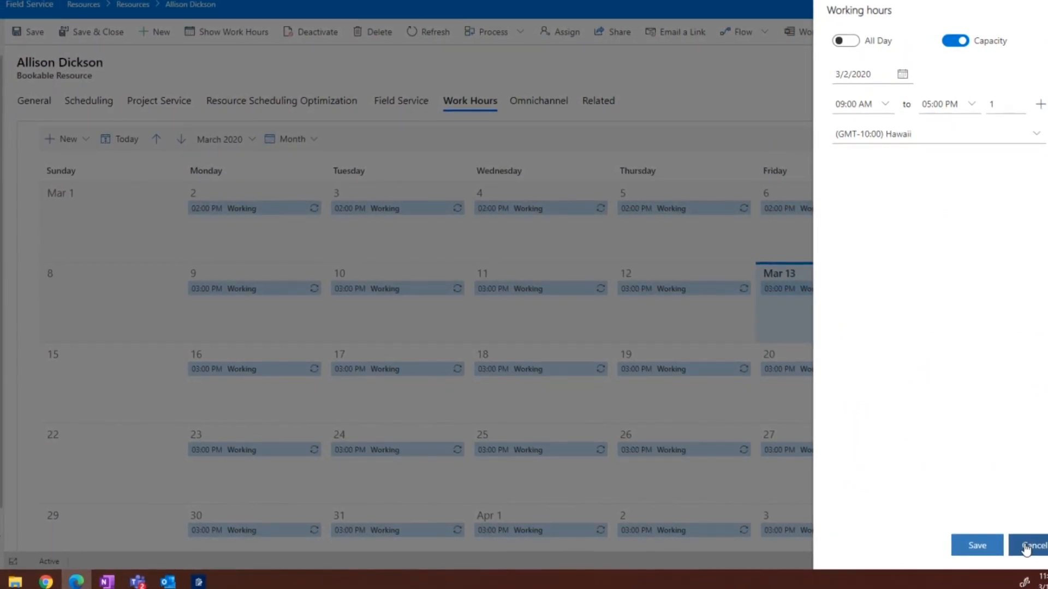
left_click(1033, 545)
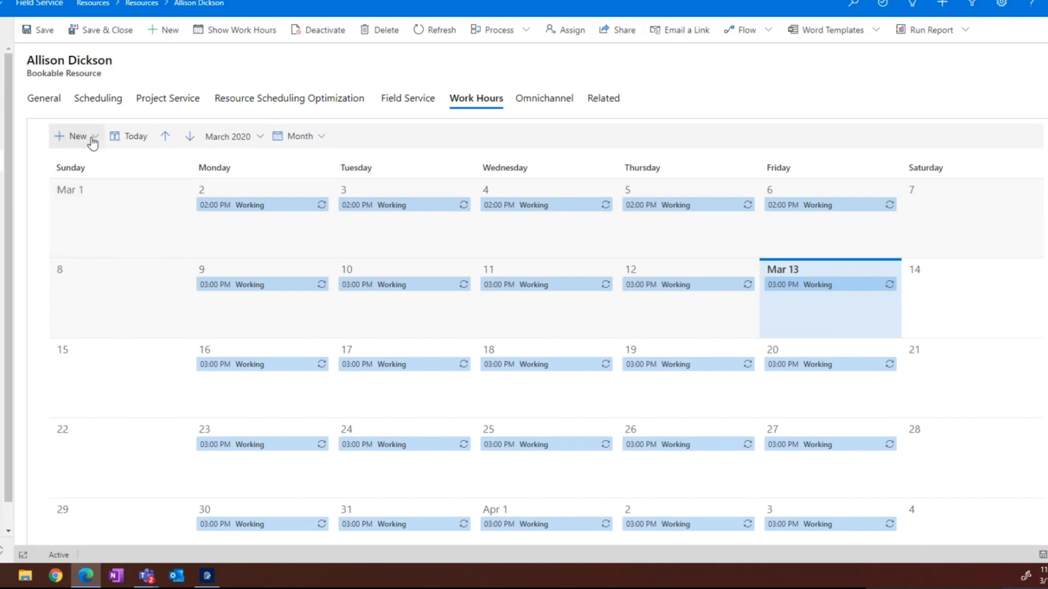
- Add a non-working block on 3/13/2020 from 8:00 AM to 12:00 PM, then return to resources
left_click(76, 136)
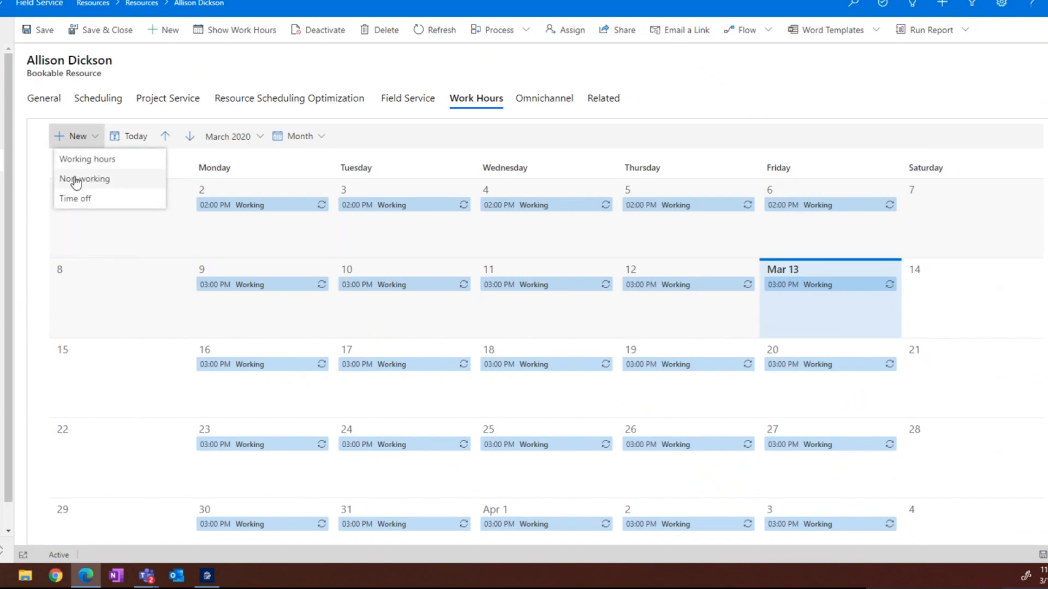
mouse_move(84, 185)
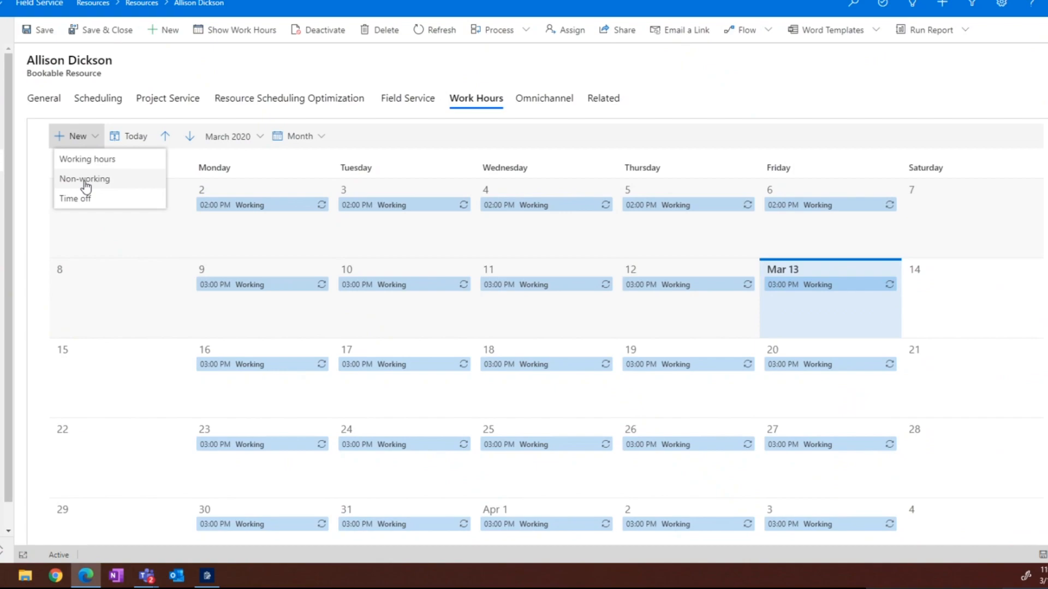
left_click(84, 179)
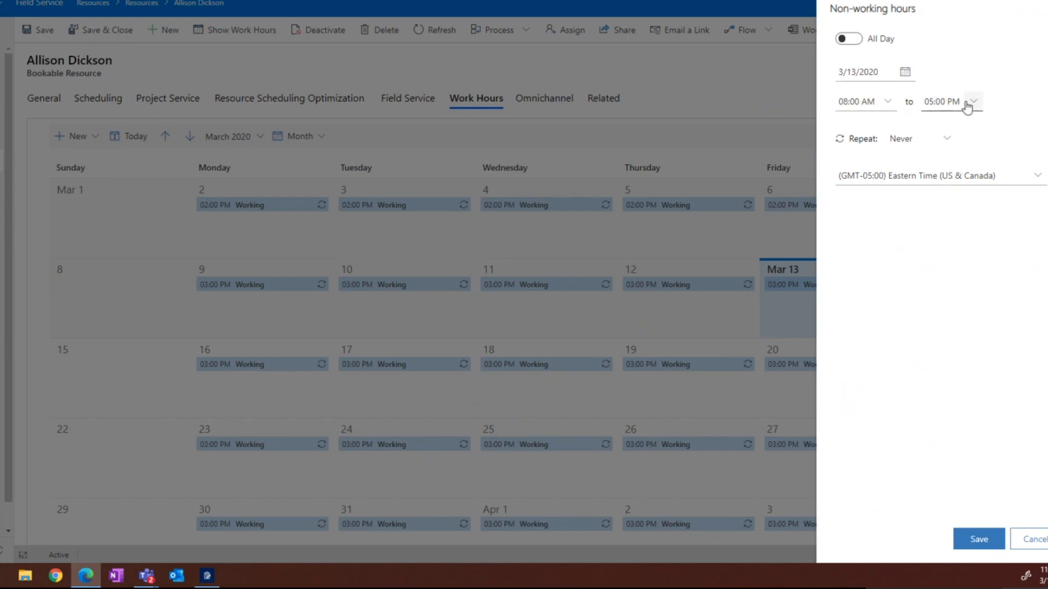
left_click(973, 102)
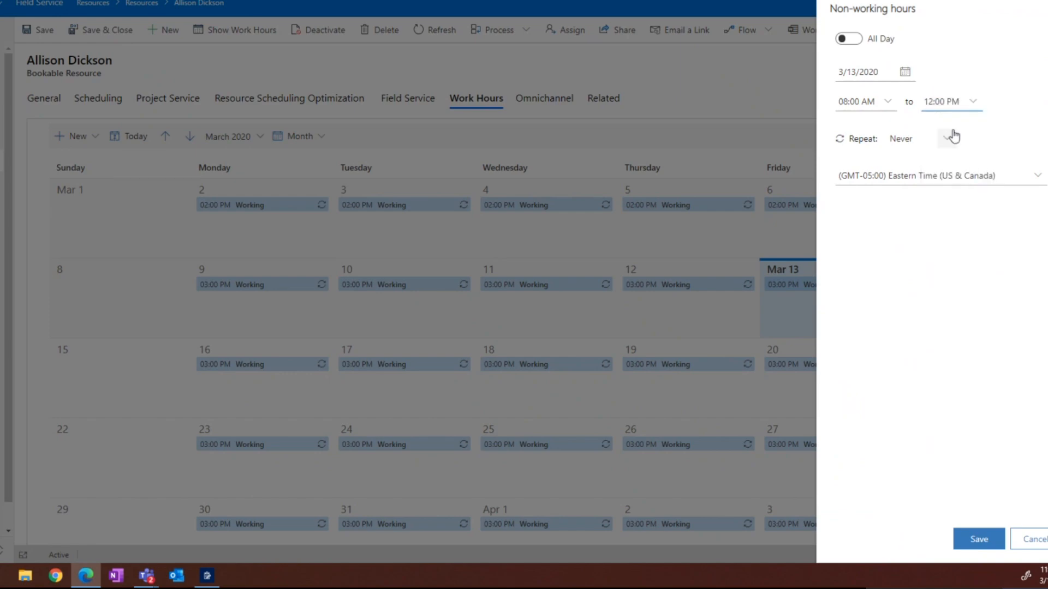
left_click(1033, 538)
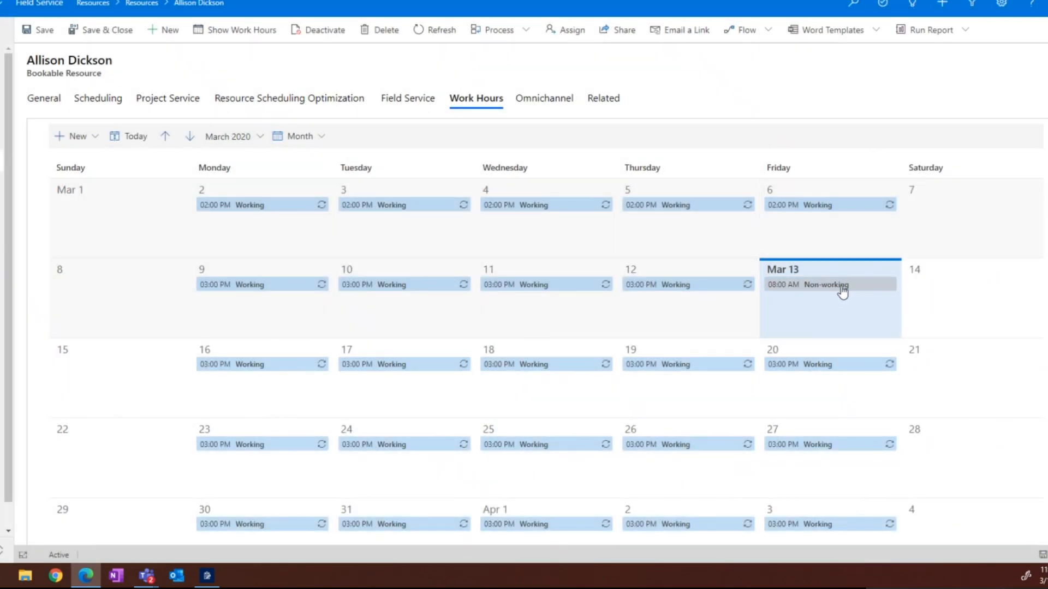
mouse_move(842, 285)
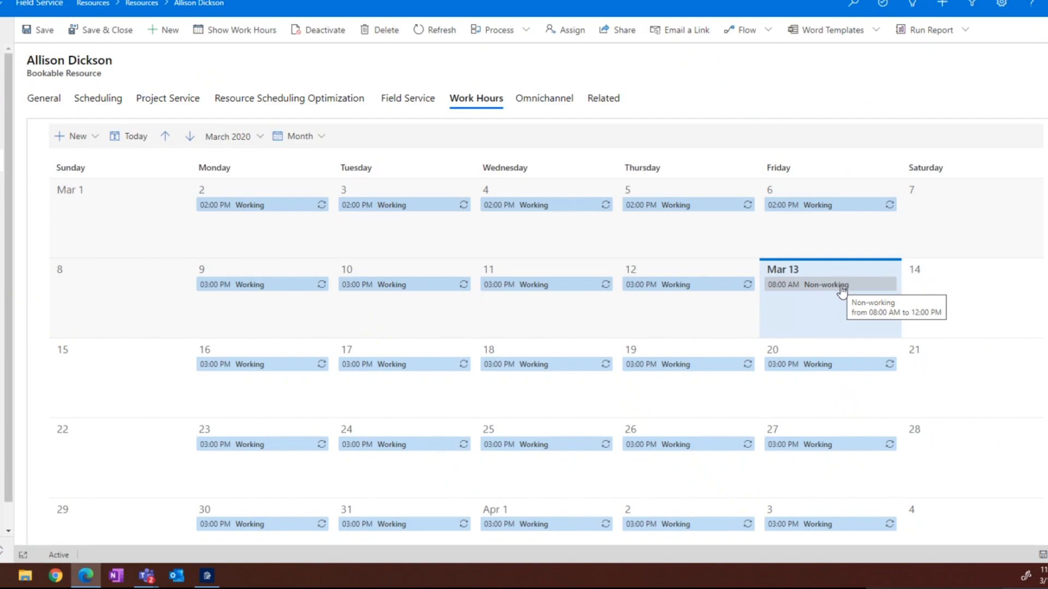
mouse_move(824, 292)
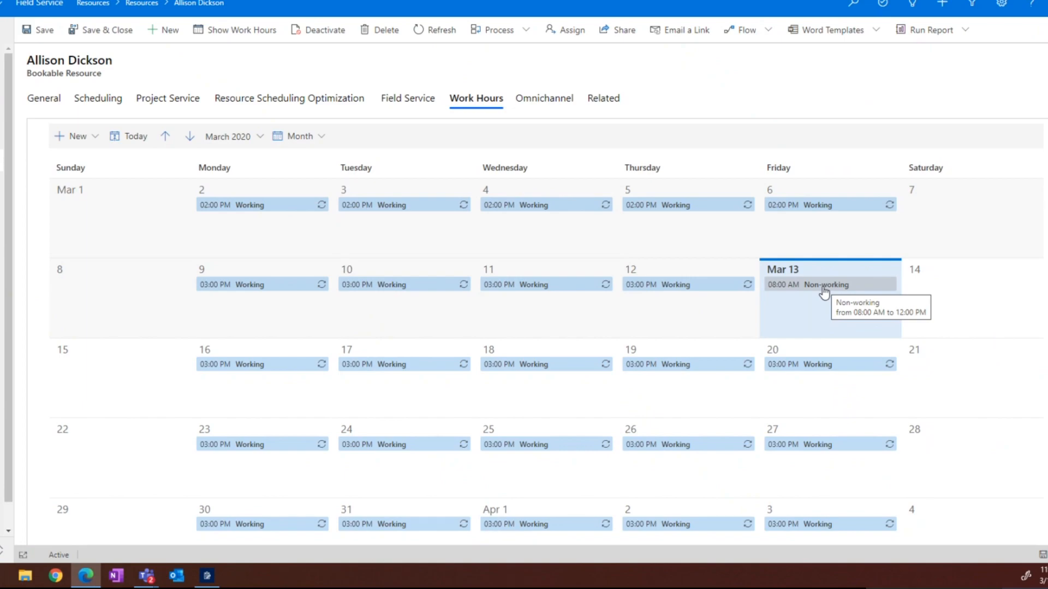
left_click(141, 3)
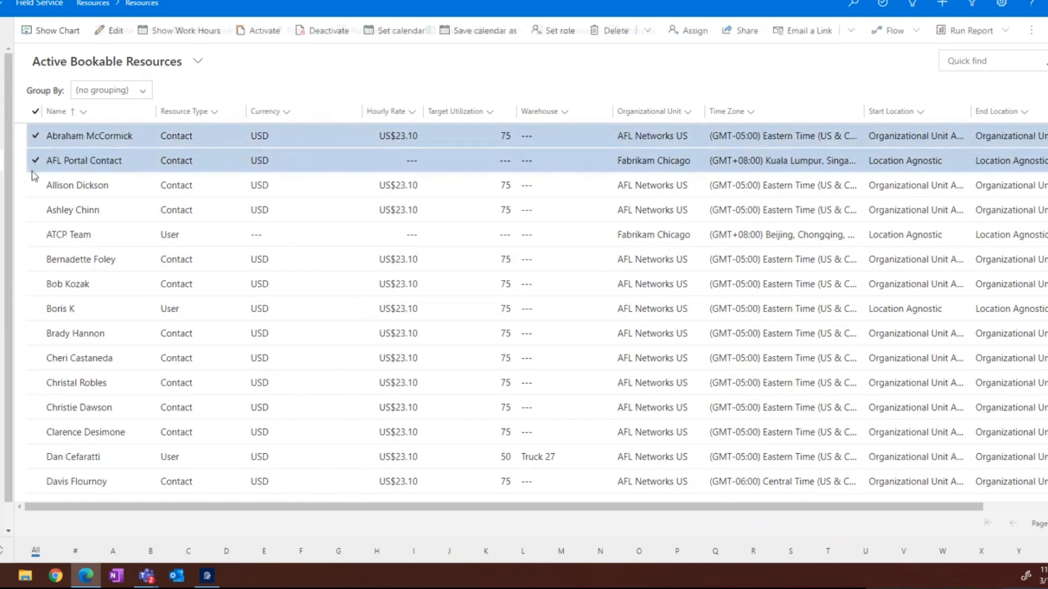
scroll("down", 3)
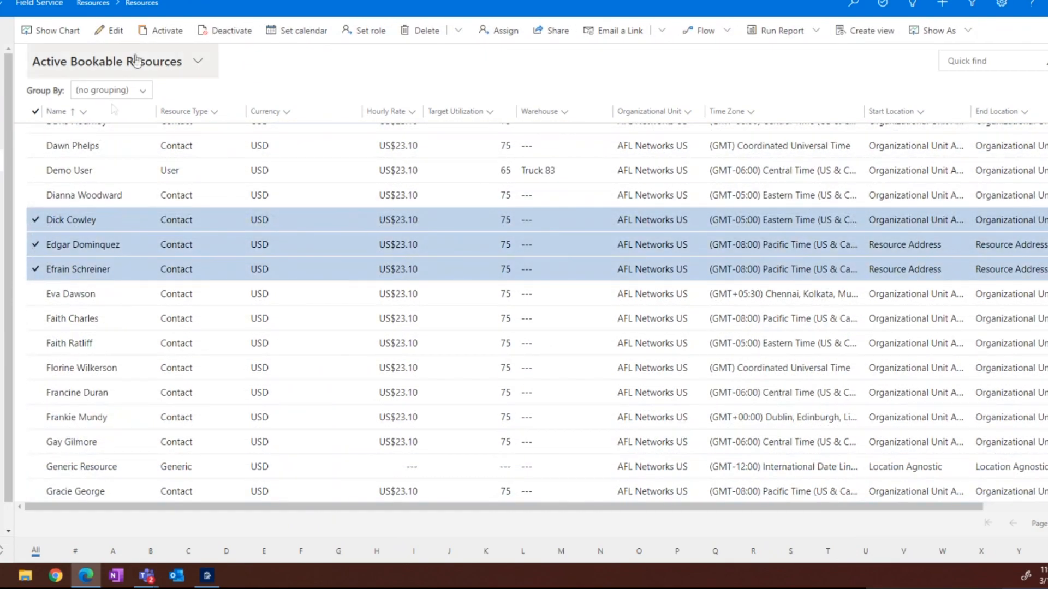
left_click(302, 30)
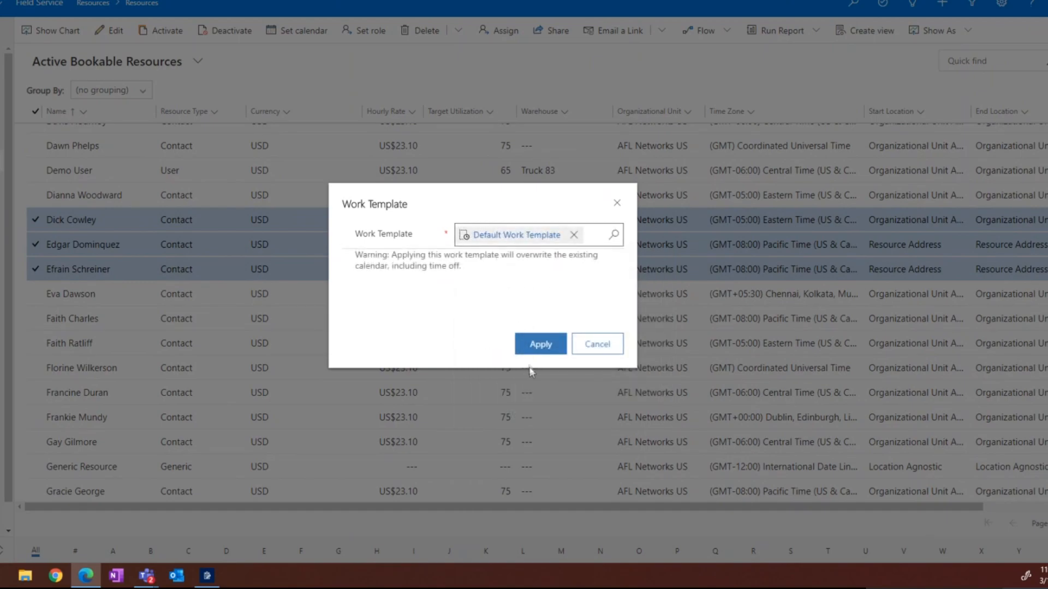
left_click(539, 343)
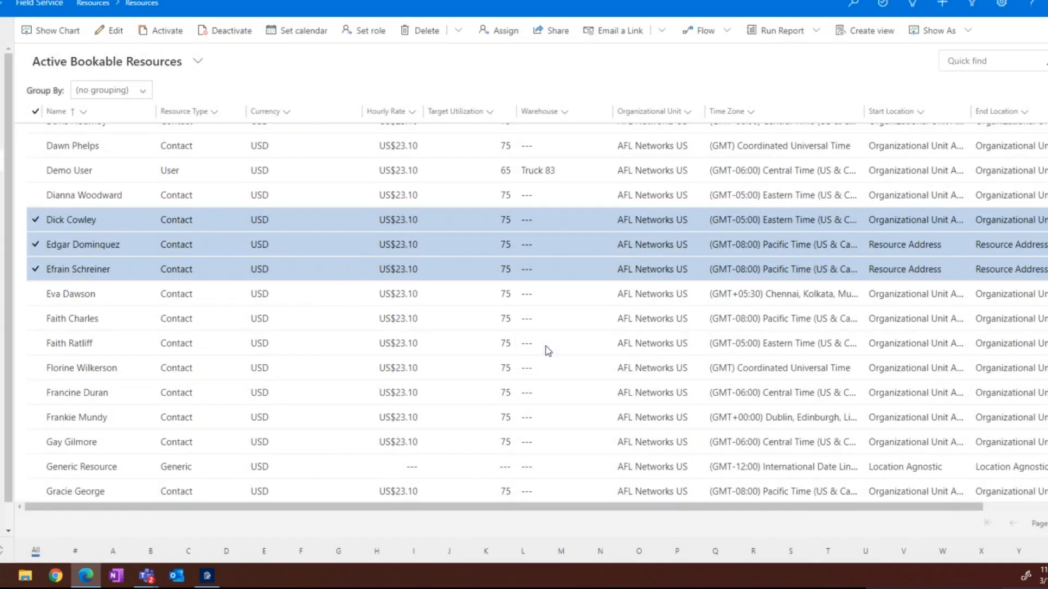
mouse_move(572, 316)
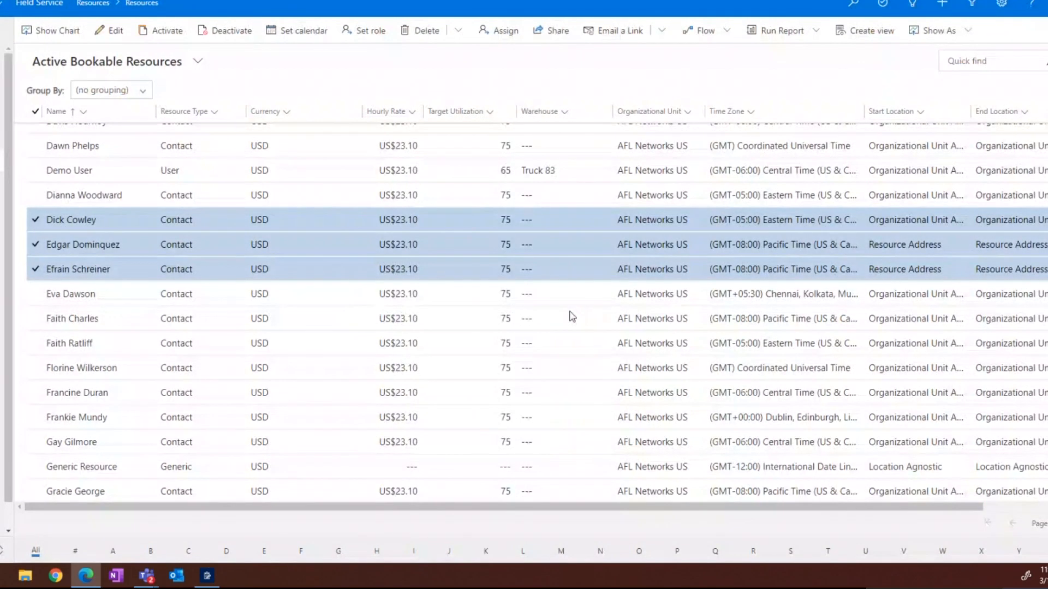
mouse_move(91, 235)
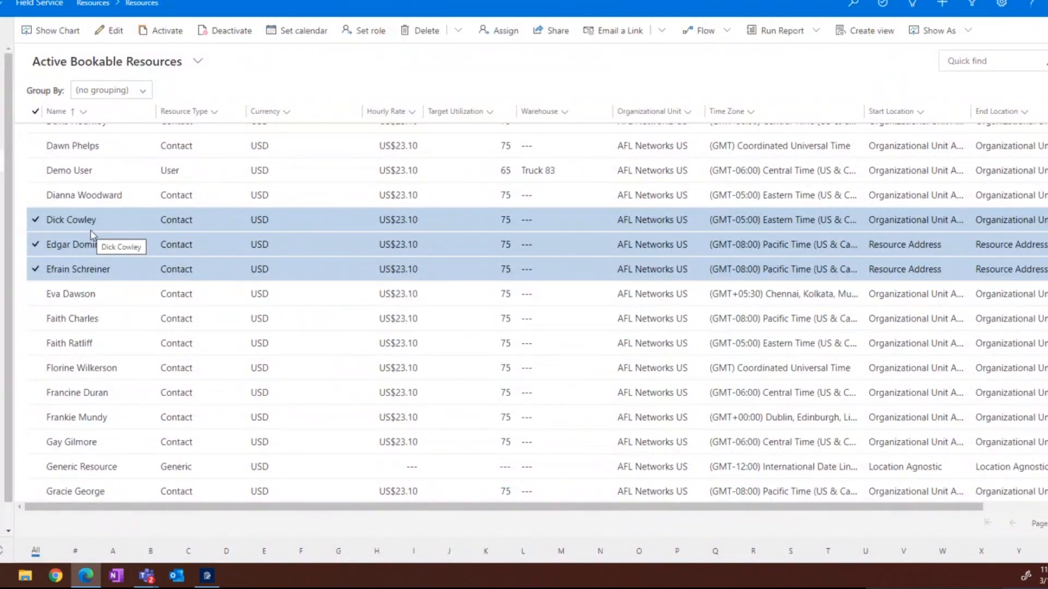
mouse_move(108, 222)
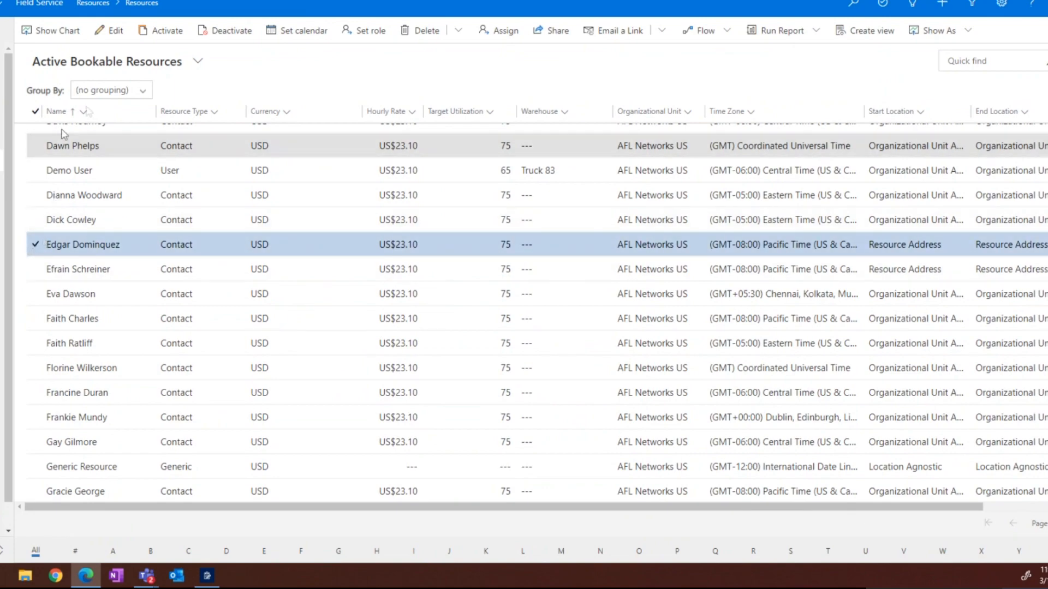
- Cancel a second Set calendar dialog and scroll back to the list top
left_click(301, 30)
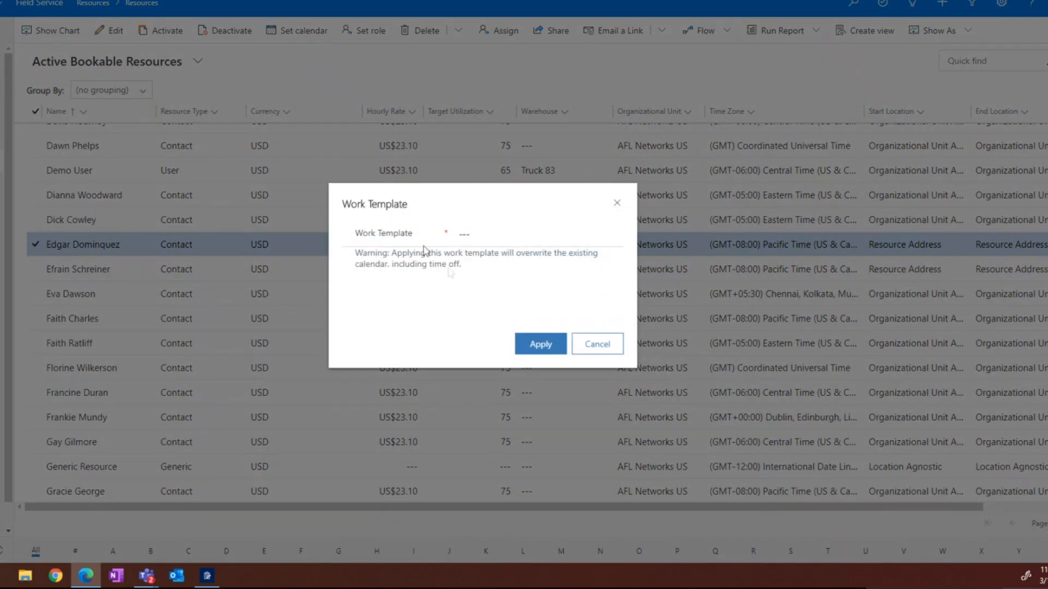
left_click(595, 343)
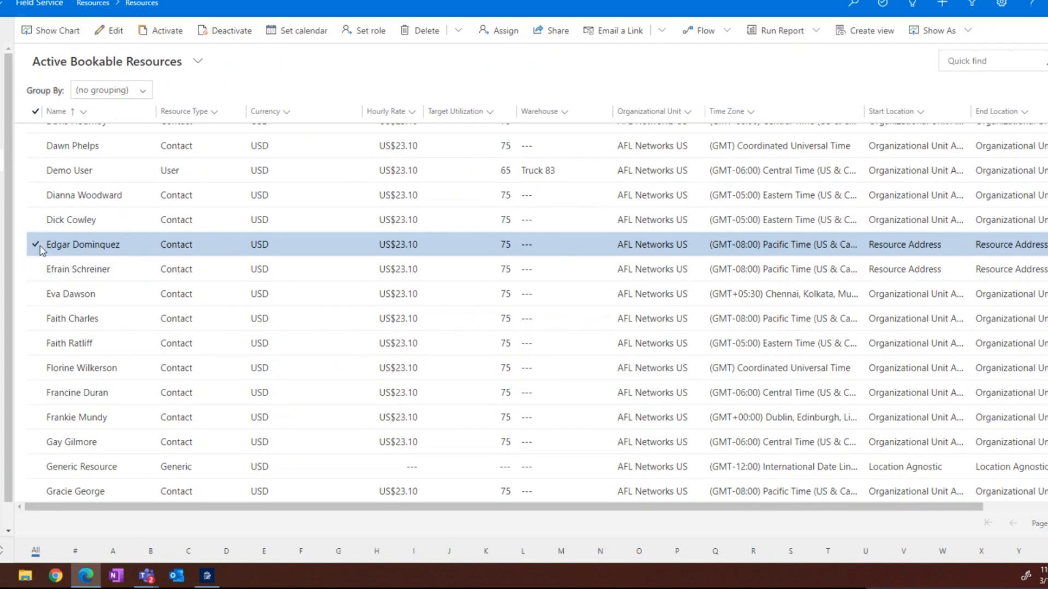
scroll("up", 3)
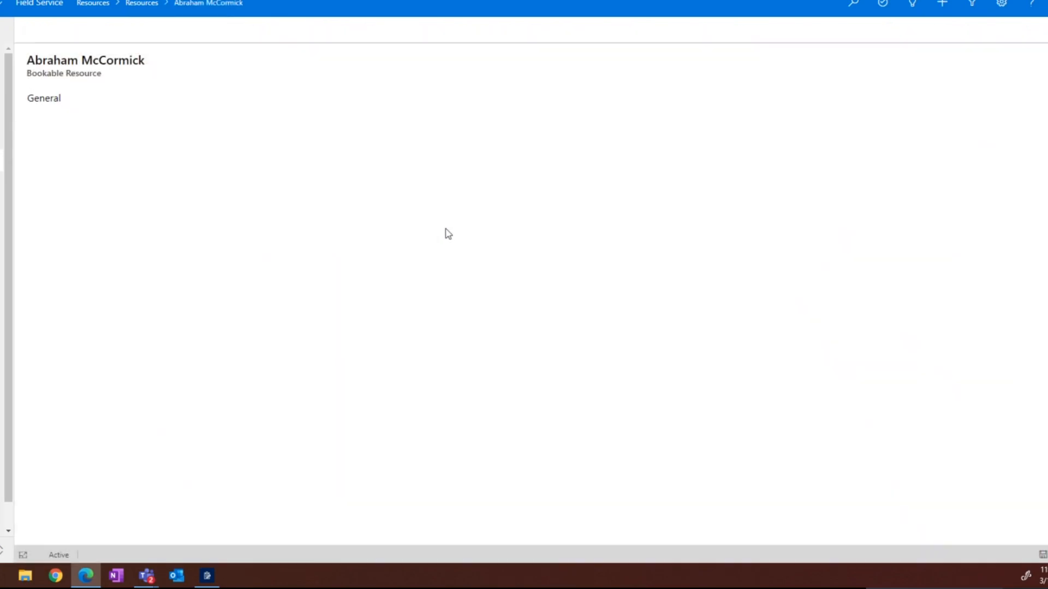
left_click(475, 98)
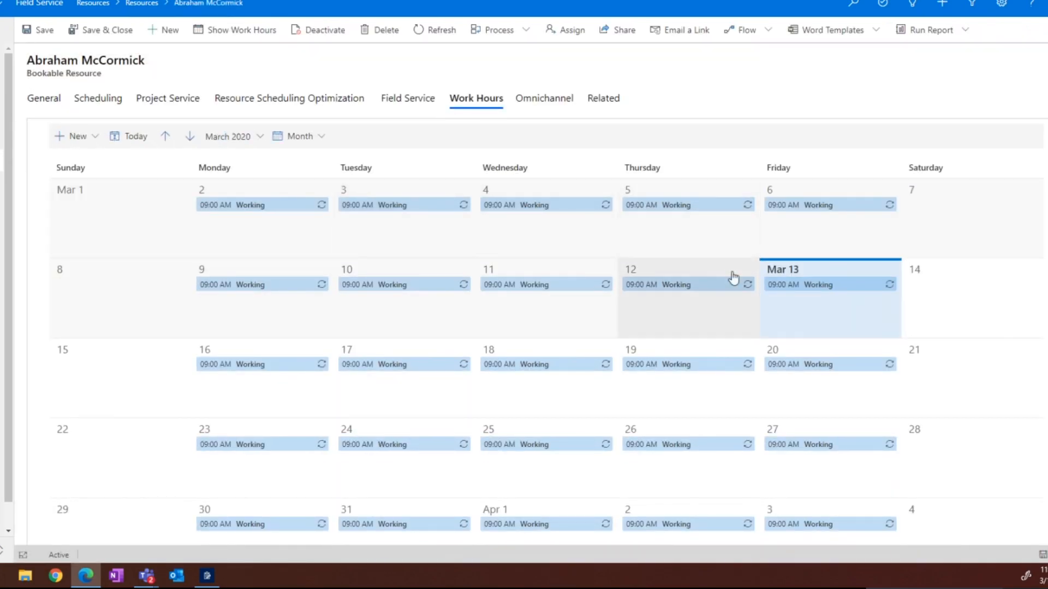
scroll("down", 3)
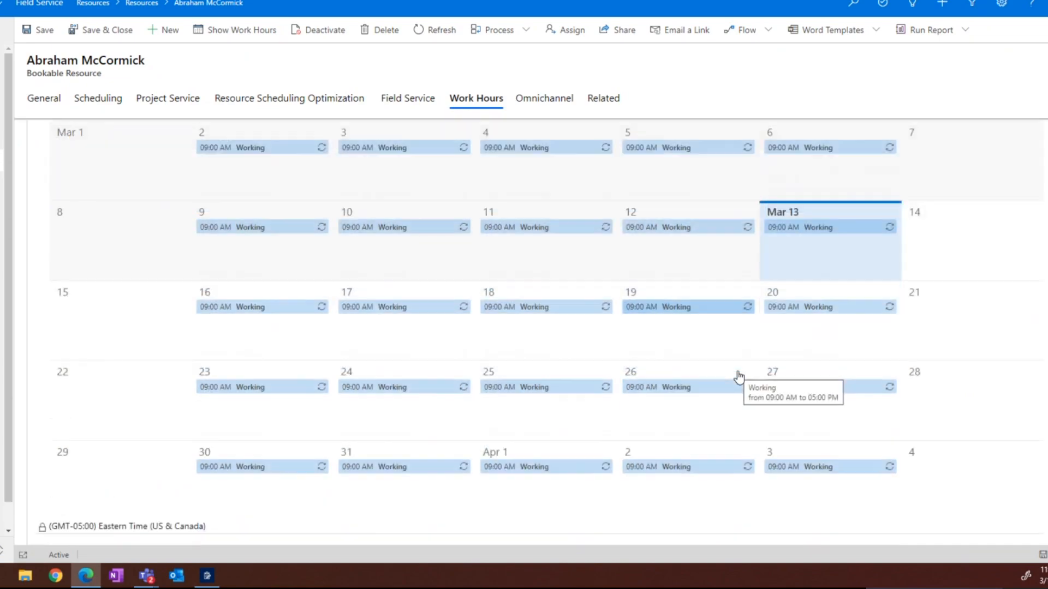